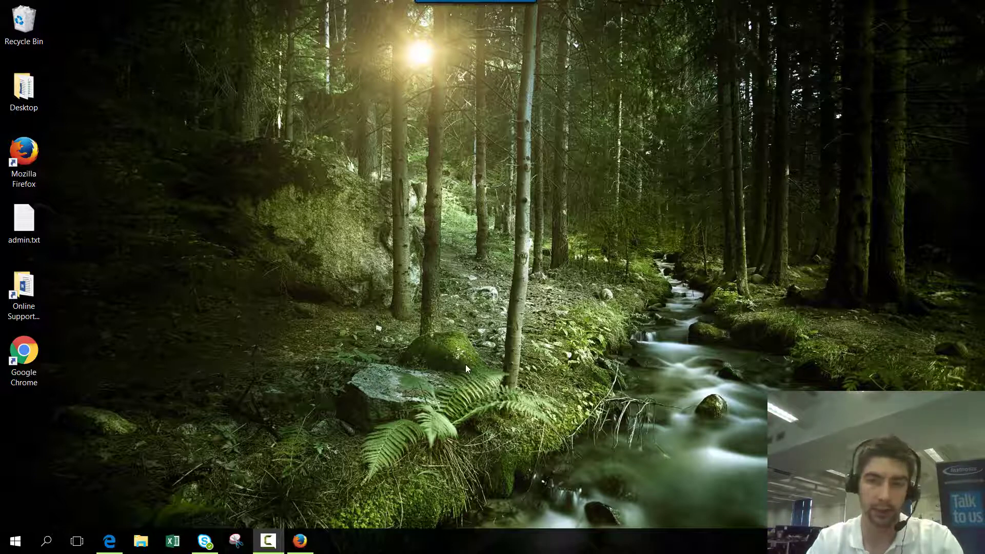
{"action": "mouse_move", "coordinate": [478, 354]}
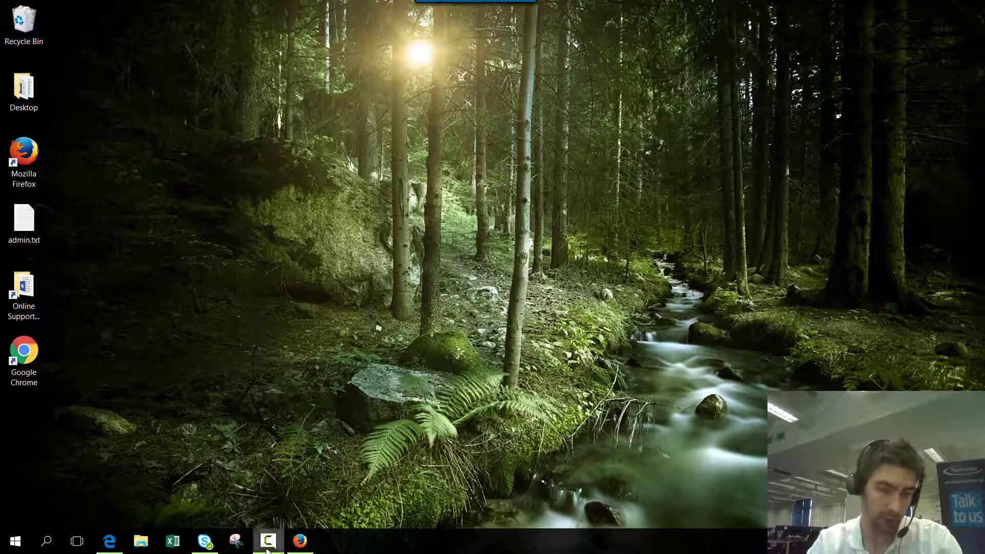
- Log in to the Fasthosts Control Panel from fasthosts.co.uk using the saved credentials
{"action": "left_click", "coordinate": [296, 541]}
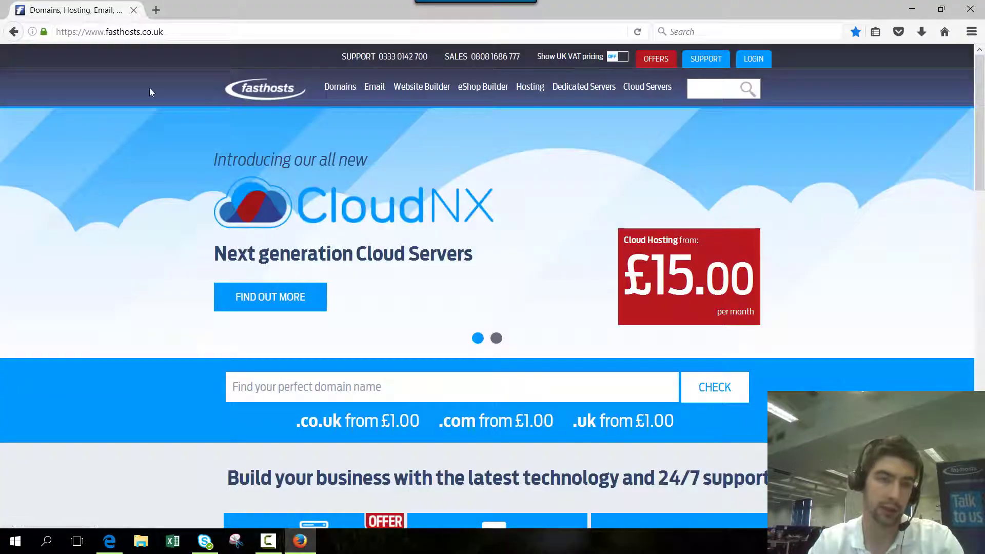
{"action": "left_click", "coordinate": [753, 59]}
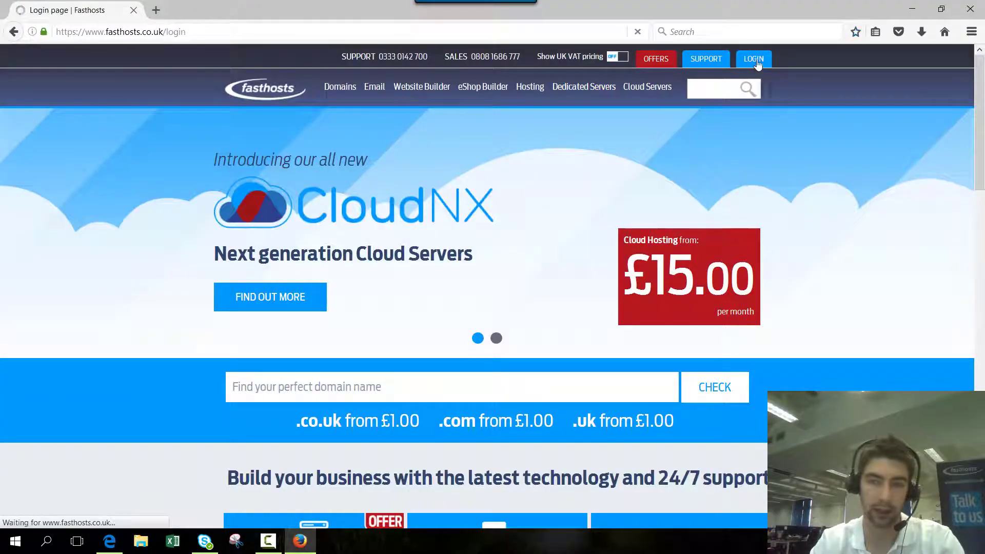
{"action": "left_click", "coordinate": [753, 58]}
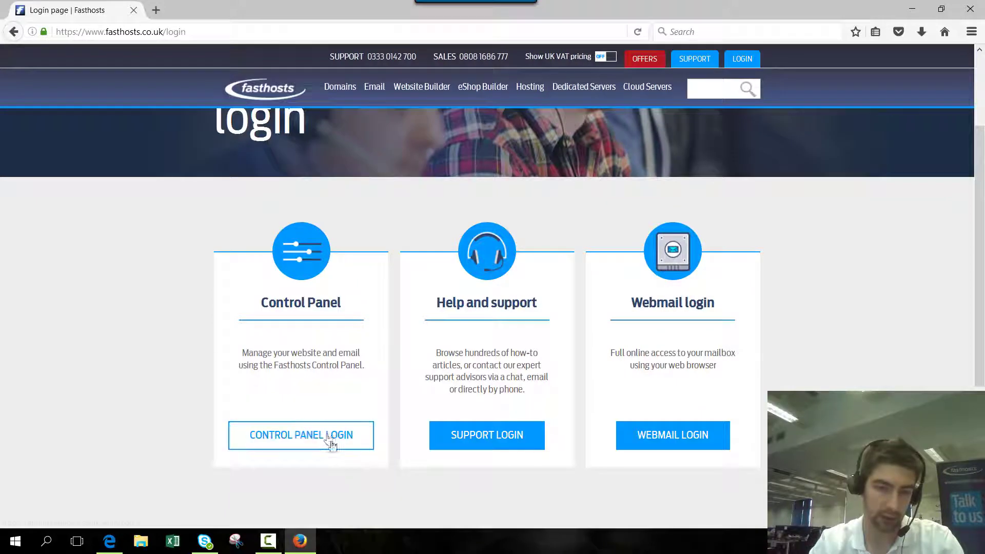
{"action": "left_click", "coordinate": [301, 435]}
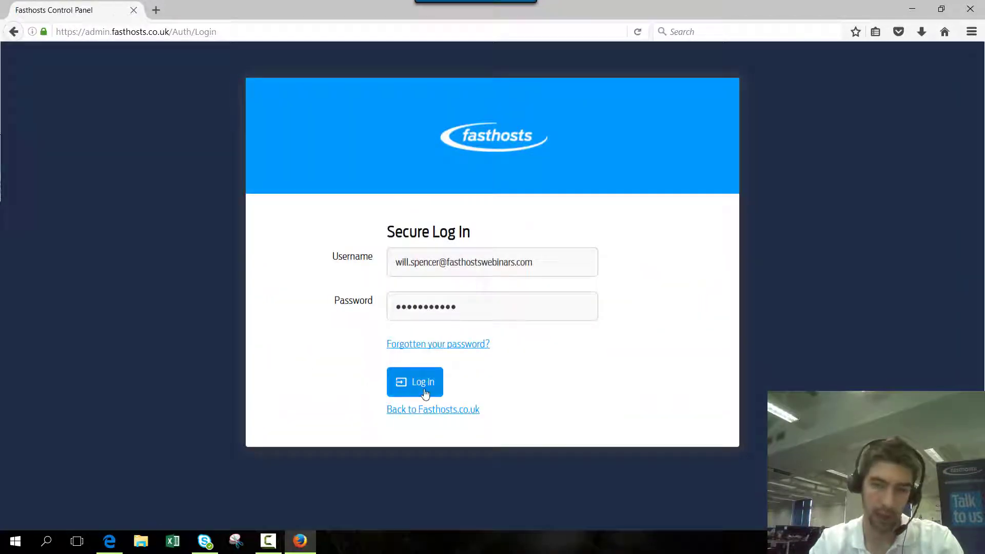
{"action": "left_click", "coordinate": [414, 382]}
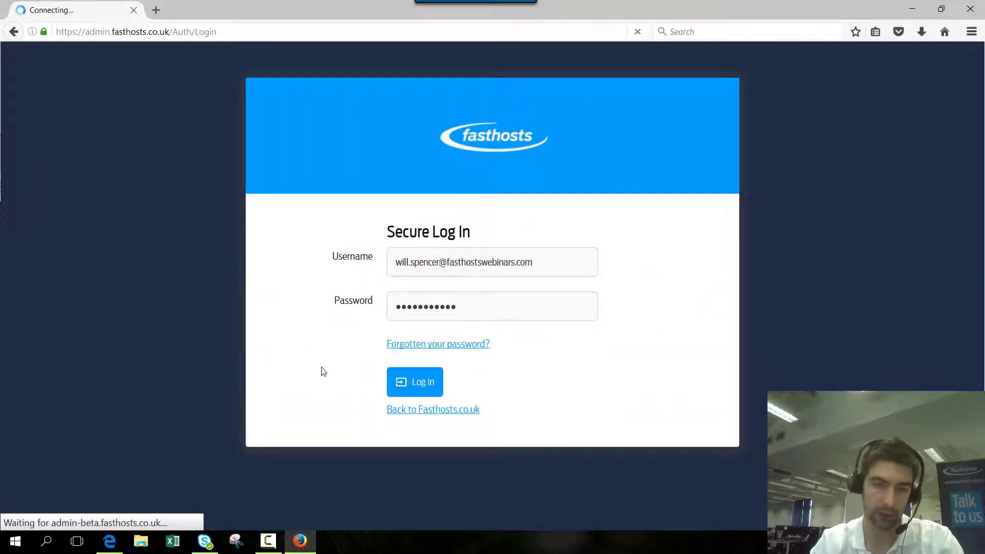
{"action": "left_click", "coordinate": [415, 382]}
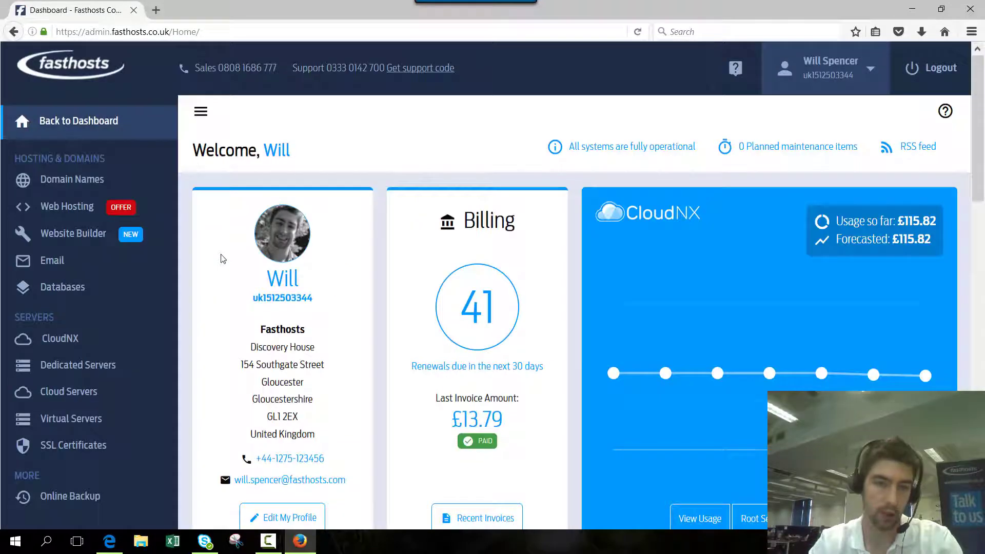
{"action": "mouse_move", "coordinate": [83, 180]}
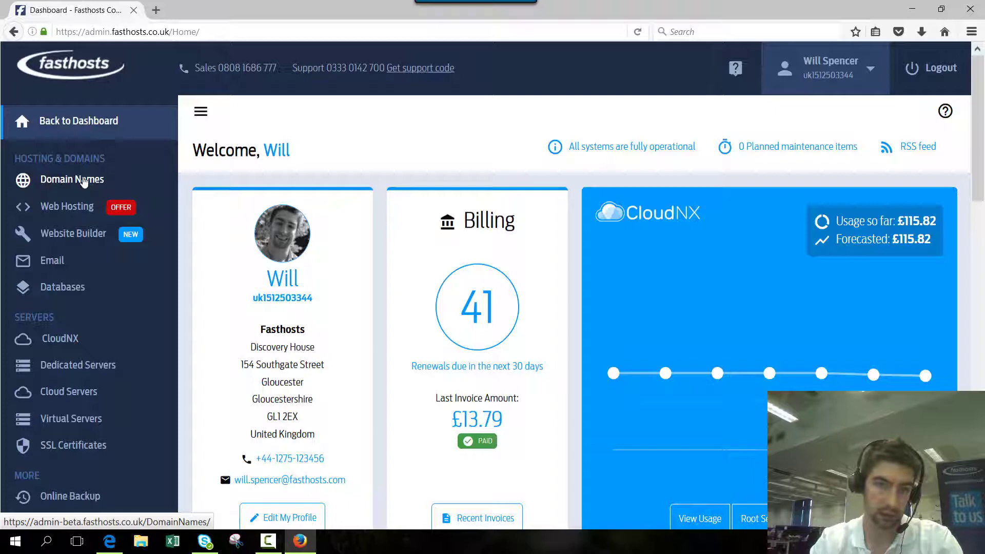
- In Domain Names, tick fhvideos.co.uk with the Update name servers action chosen
{"action": "left_click", "coordinate": [72, 179]}
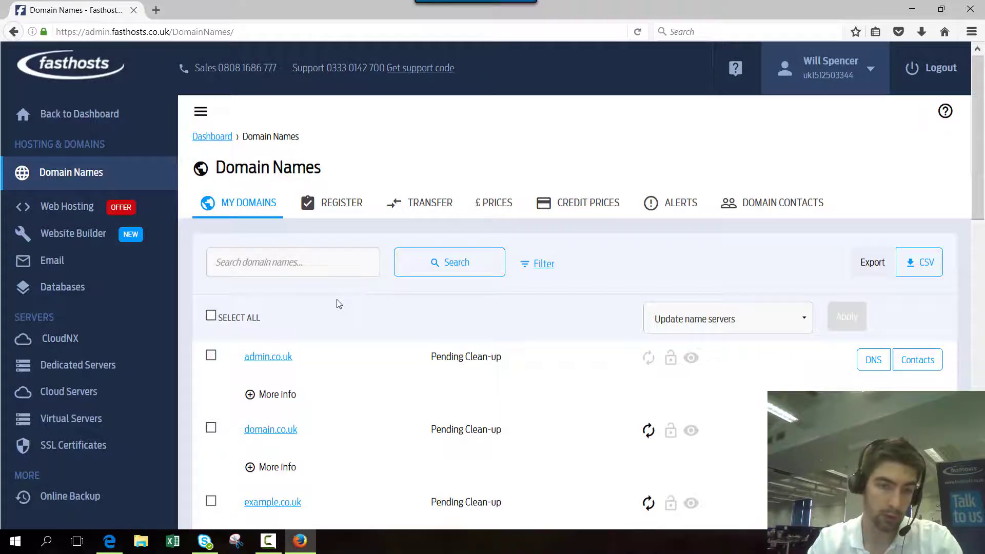
{"action": "scroll", "scroll_direction": "down", "scroll_amount": 3}
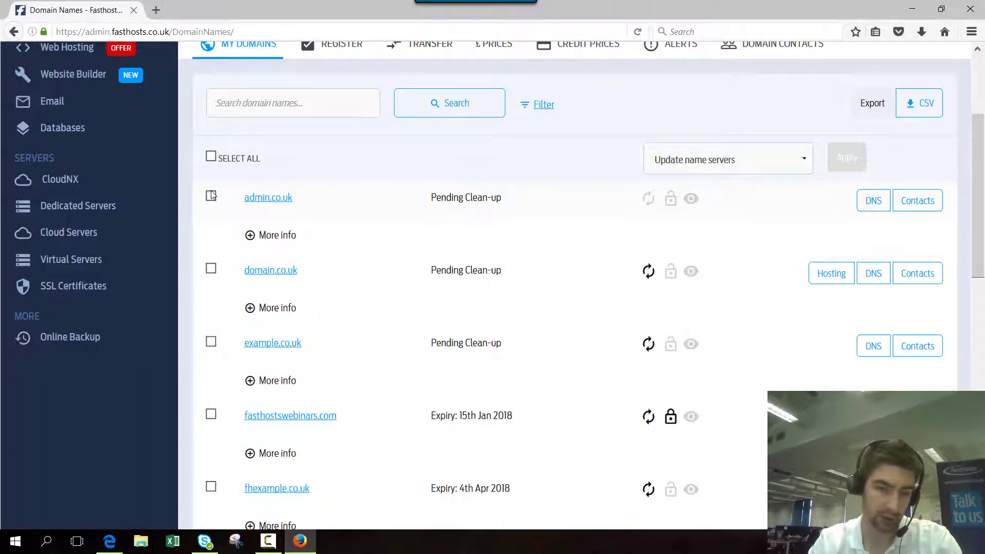
{"action": "scroll", "scroll_direction": "down", "scroll_amount": 3}
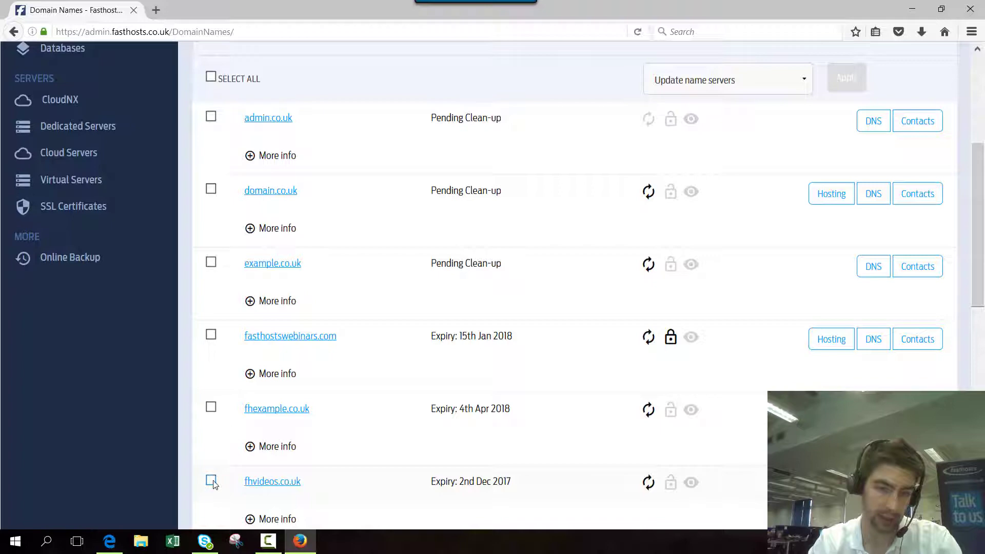
{"action": "left_click", "coordinate": [212, 480]}
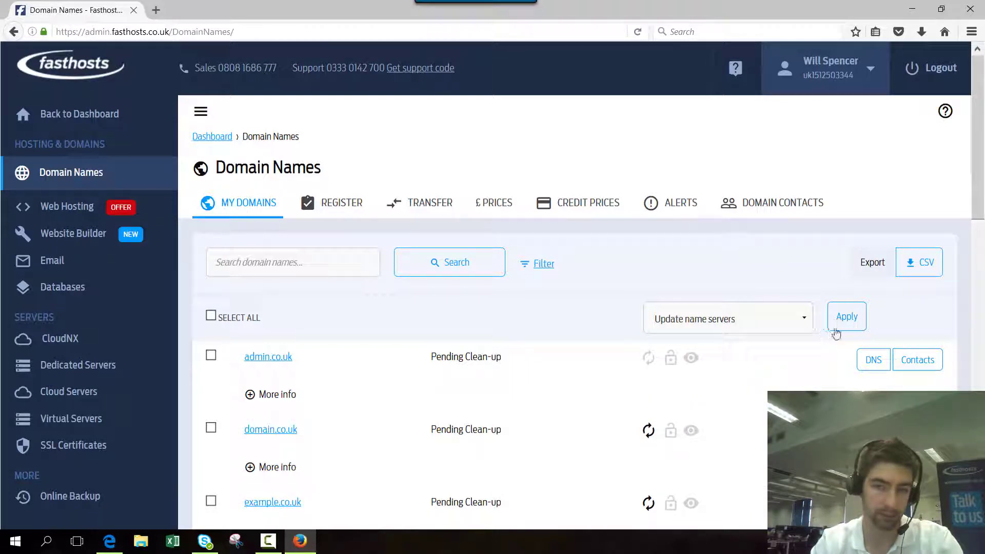
- Apply the update, choose Specify name servers and enter ns1/ns2.willexample.co.uk, leaving slot 3 empty
{"action": "left_click", "coordinate": [846, 316]}
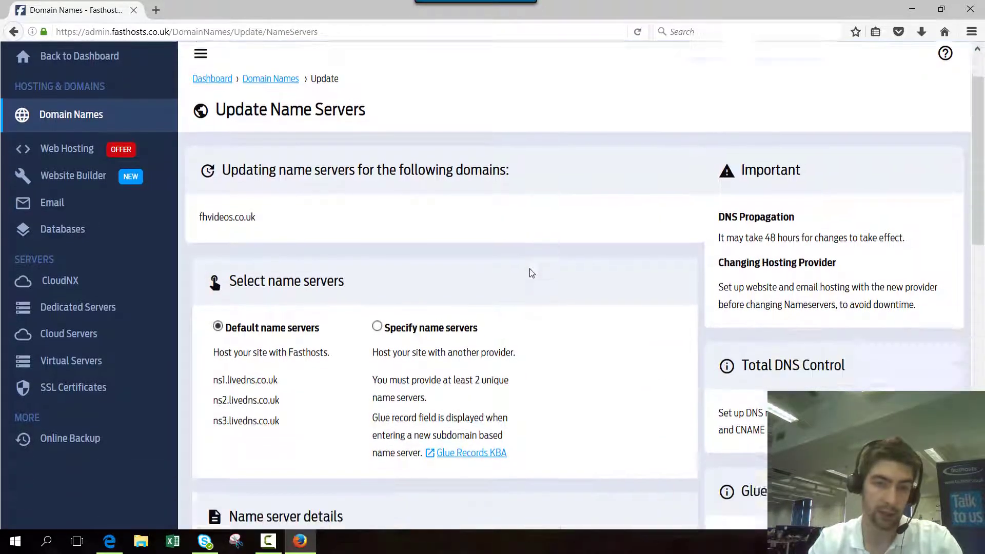
{"action": "scroll", "scroll_direction": "down", "scroll_amount": 3}
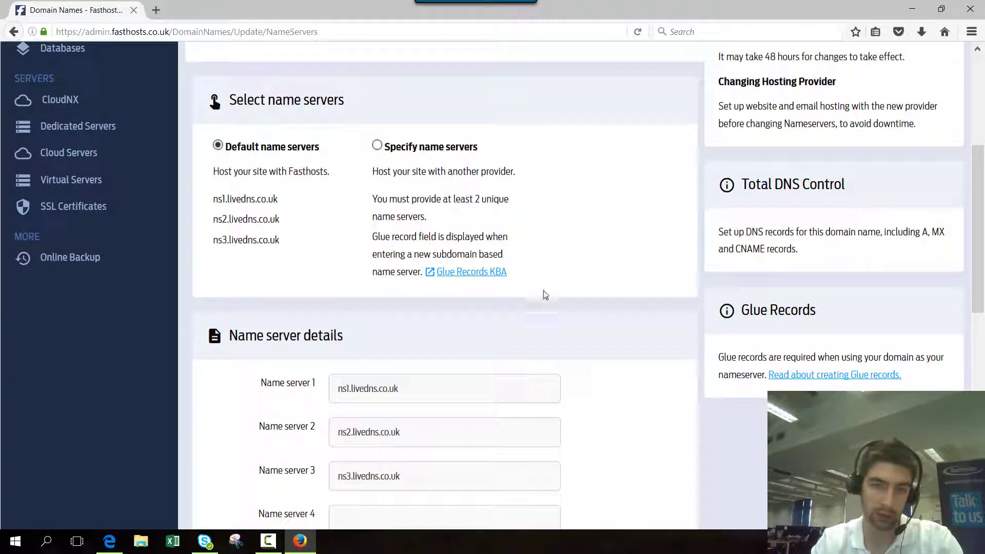
{"action": "left_click", "coordinate": [375, 148]}
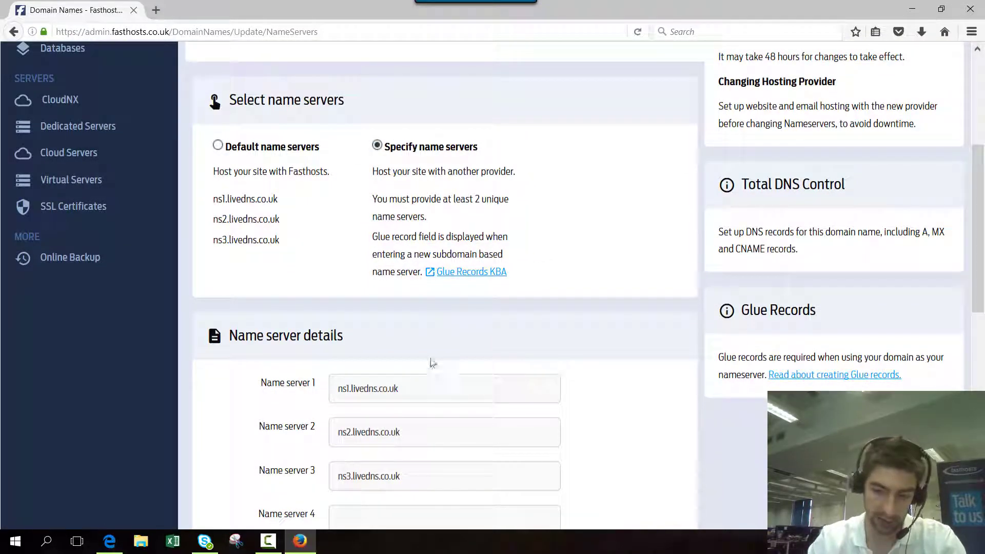
{"action": "left_click", "coordinate": [444, 387]}
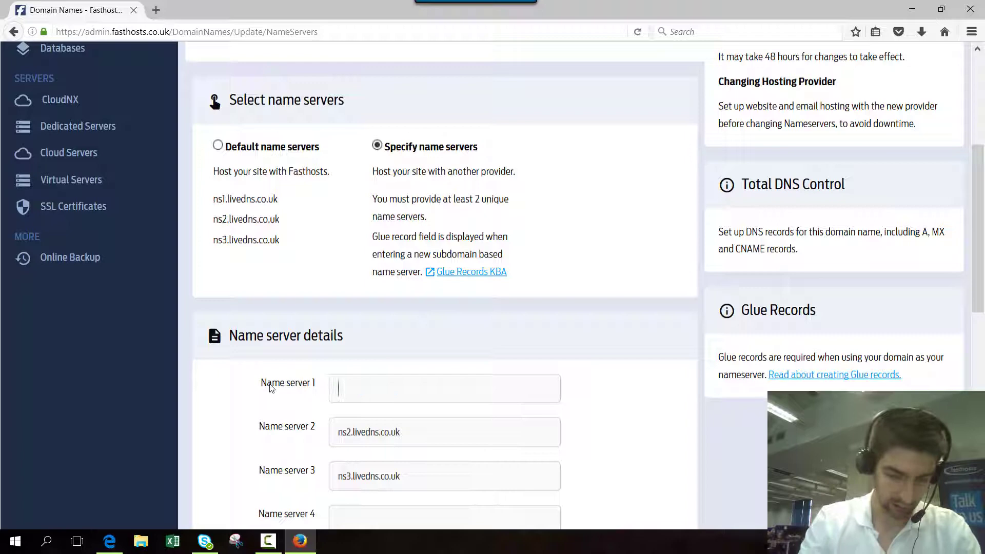
{"action": "type", "text": "ns1.willexample.co.uk"}
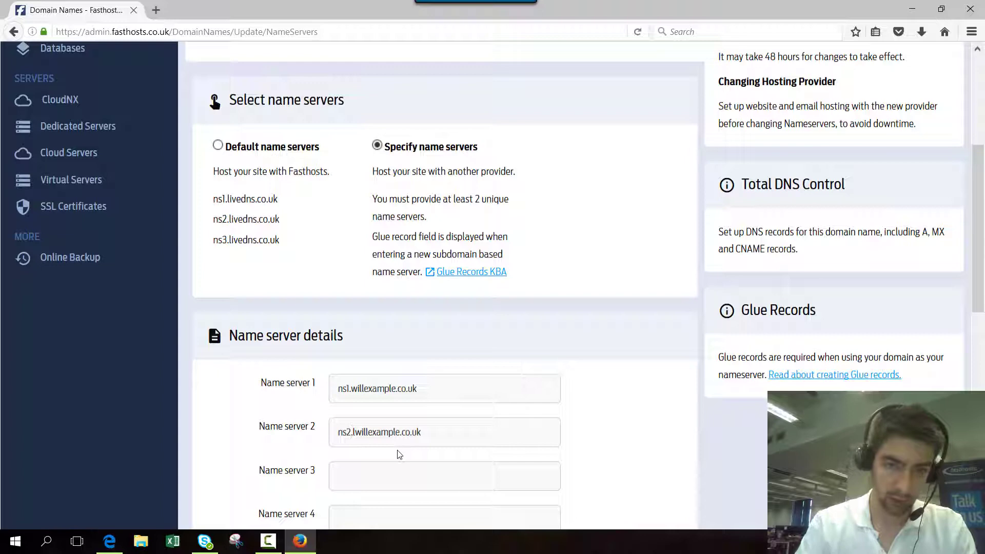
{"action": "scroll", "scroll_direction": "down", "scroll_amount": 3}
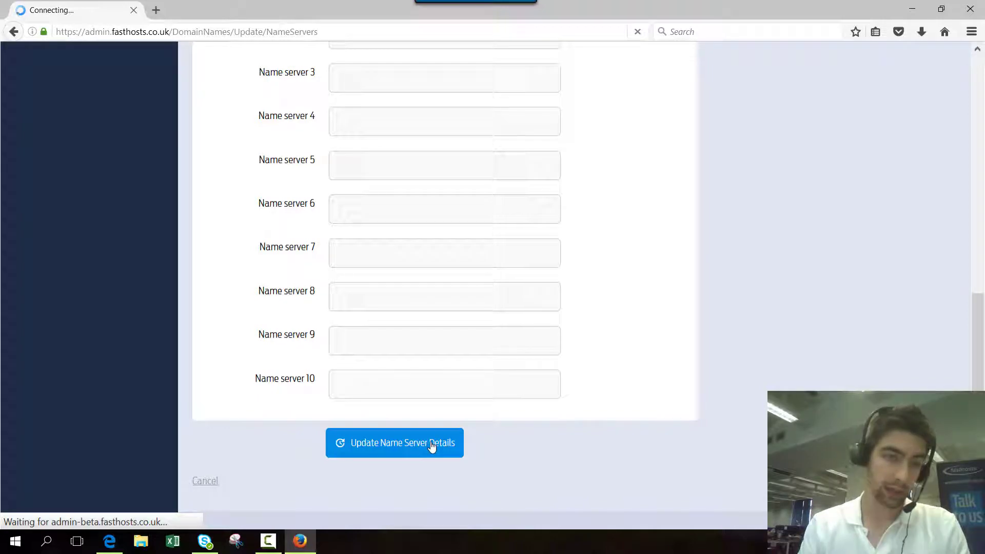
- Submit the name server details and confirm fhvideos.co.uk now lists ns1 and ns2.willexample.co.uk
{"action": "left_click", "coordinate": [394, 443]}
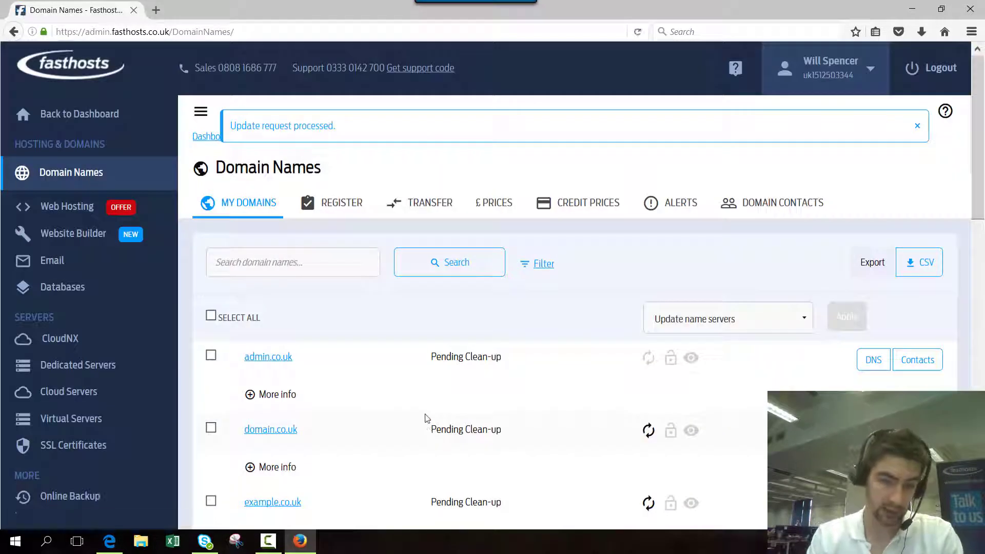
{"action": "mouse_move", "coordinate": [370, 339]}
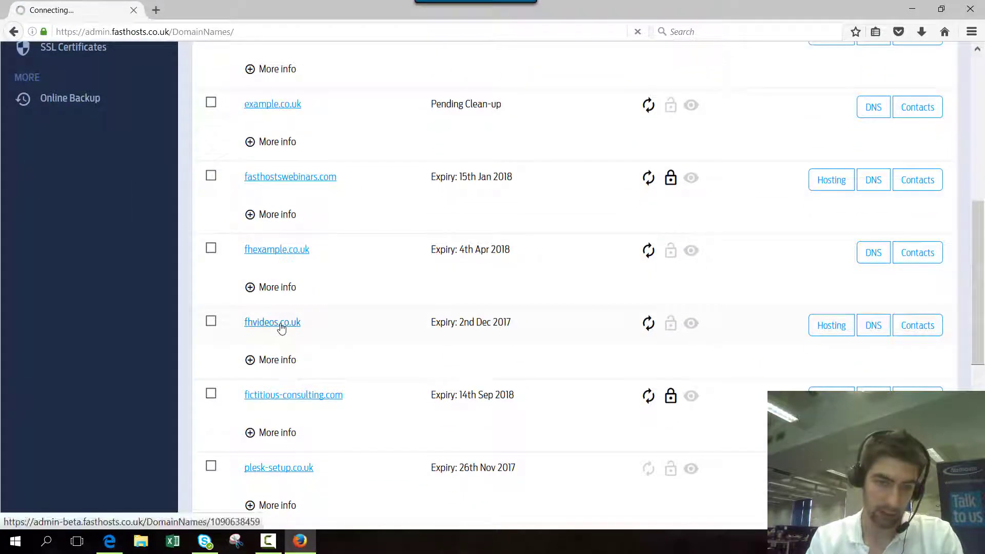
{"action": "left_click", "coordinate": [272, 322]}
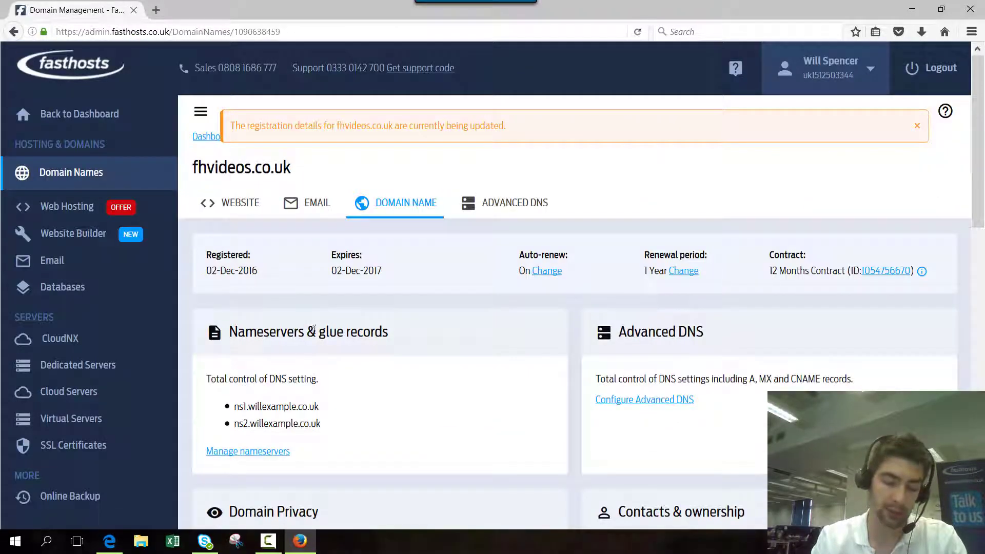
{"action": "left_click_drag", "start_coordinate": [233, 406], "coordinate": [320, 424]}
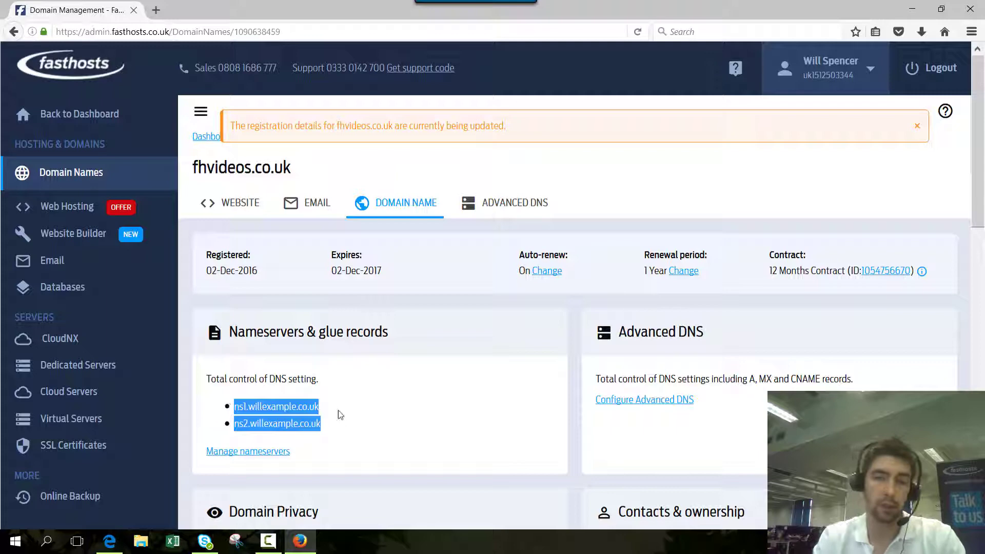
{"action": "left_click", "coordinate": [344, 414]}
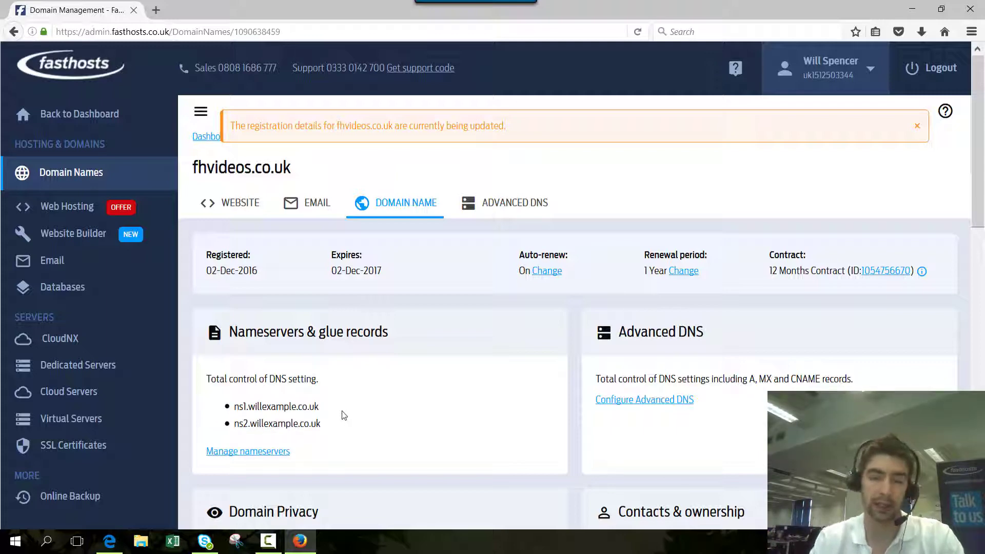